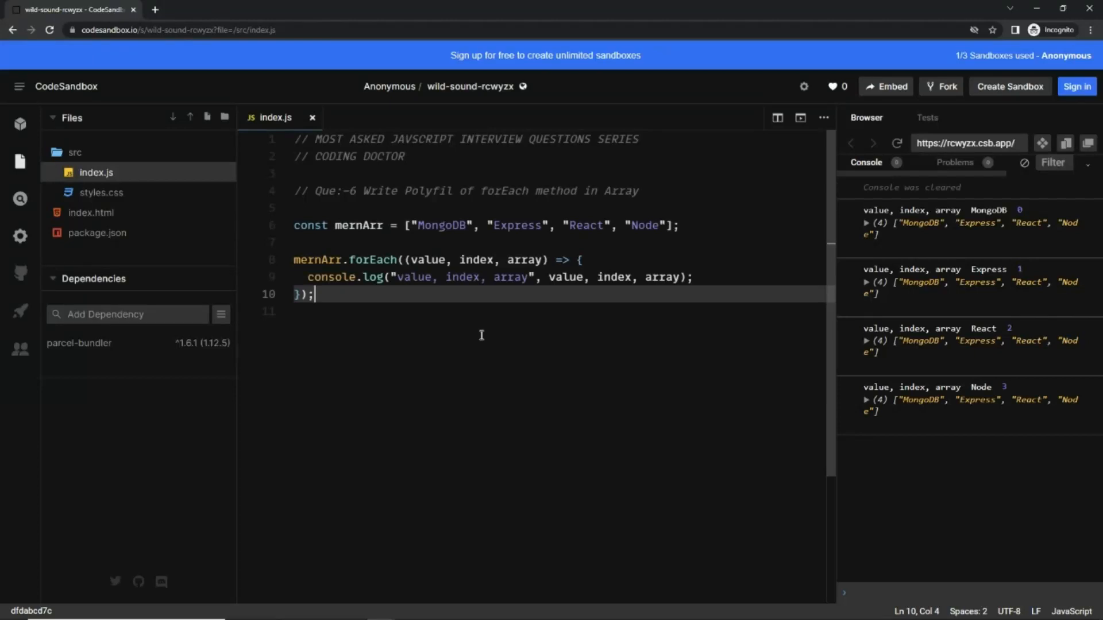
pyautogui.moveTo(369, 213)
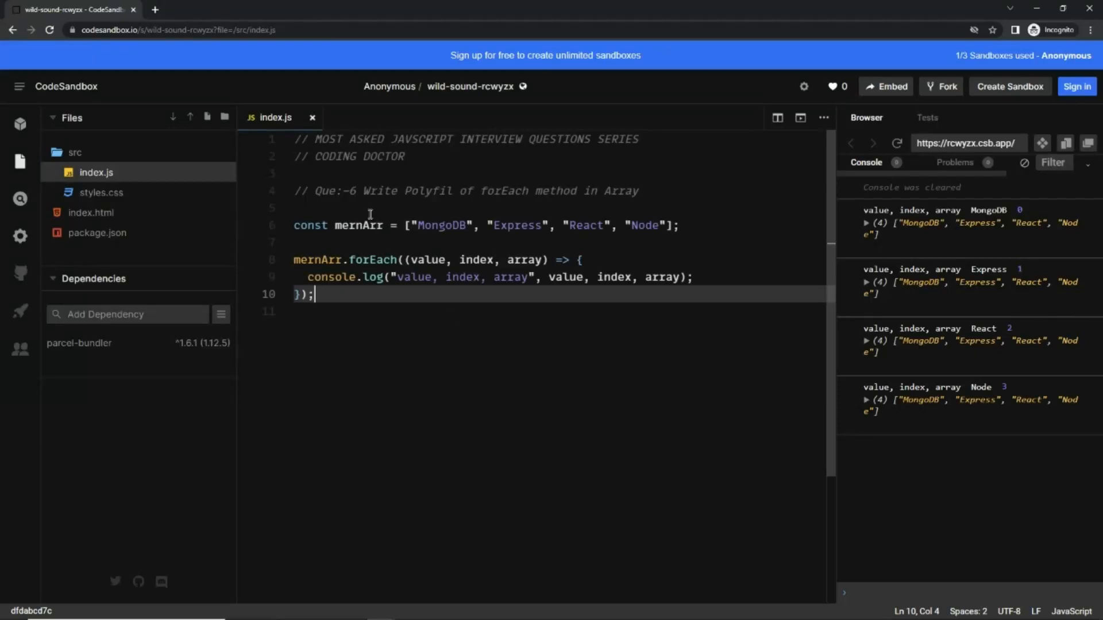
# Step: Highlight the forEach polyfill question, the mernArr values, the log arguments and the forEach call
pyautogui.moveTo(363, 191); pyautogui.dragTo(638, 191)
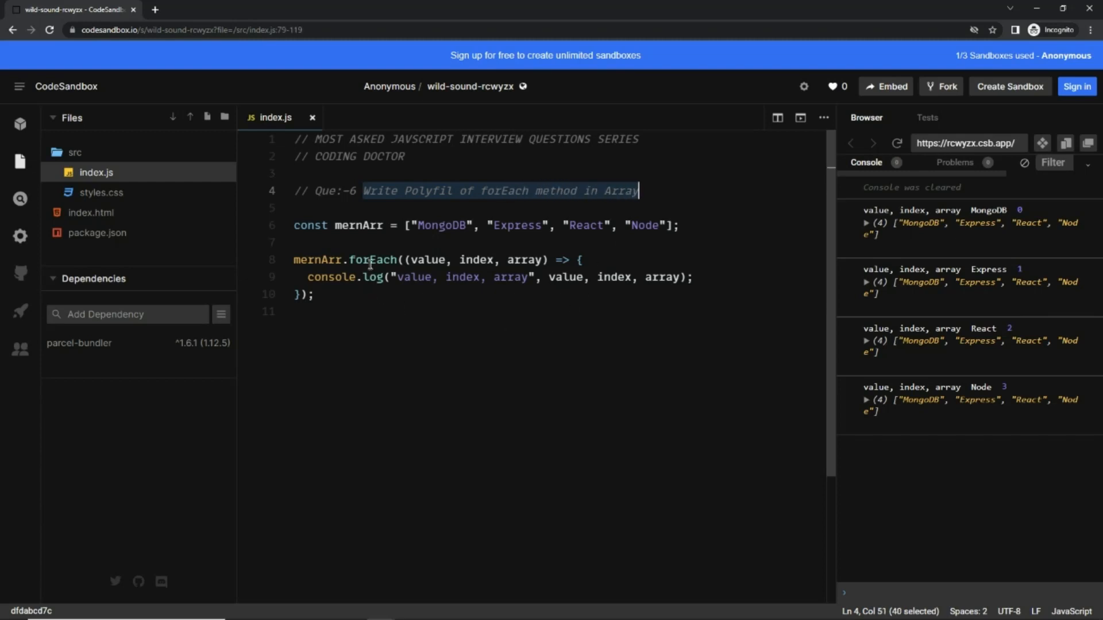
pyautogui.doubleClick(378, 259)
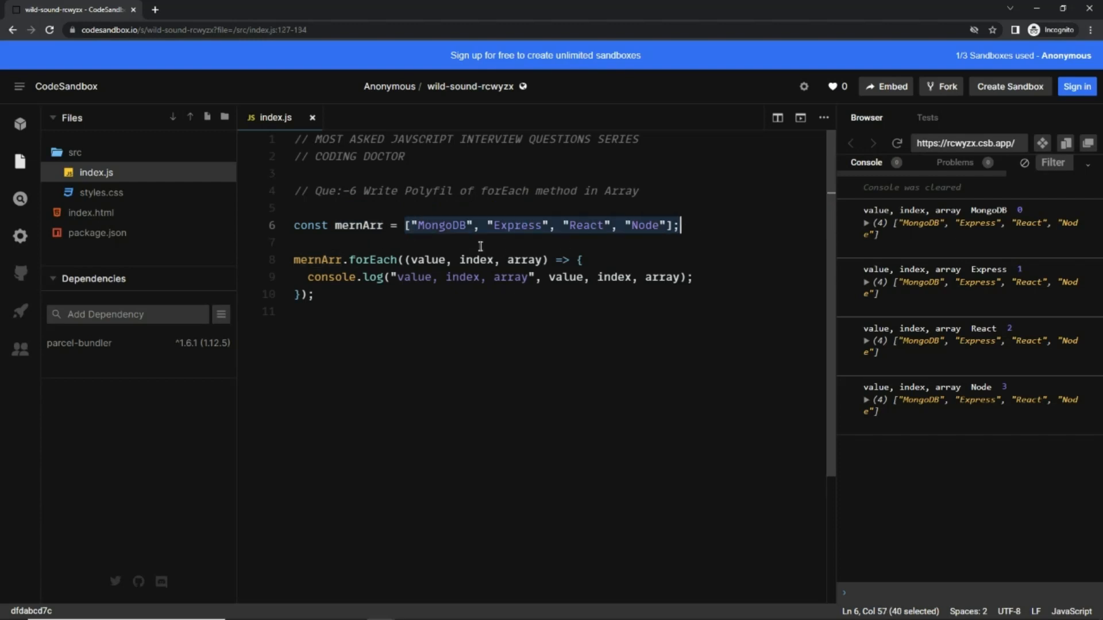
pyautogui.doubleClick(375, 259)
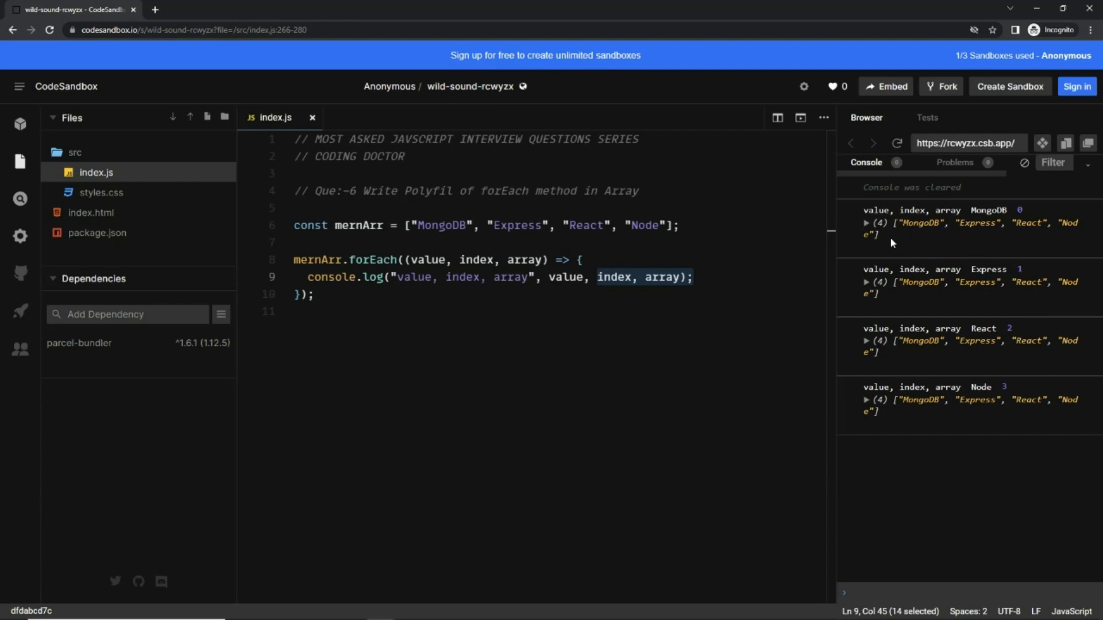
pyautogui.doubleClick(955, 210)
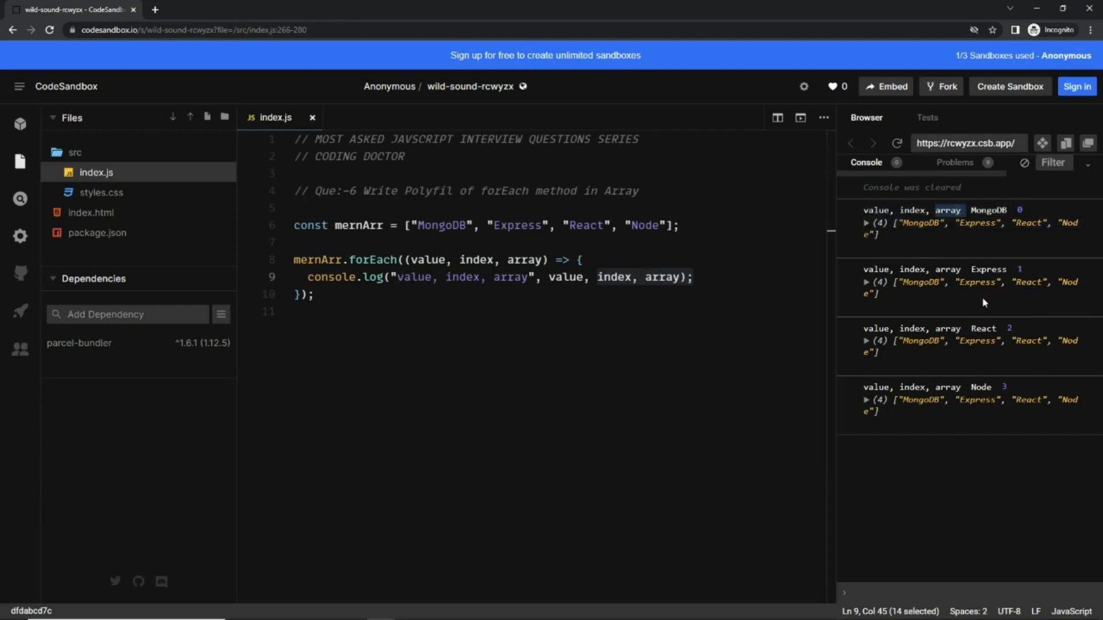
pyautogui.doubleClick(375, 259)
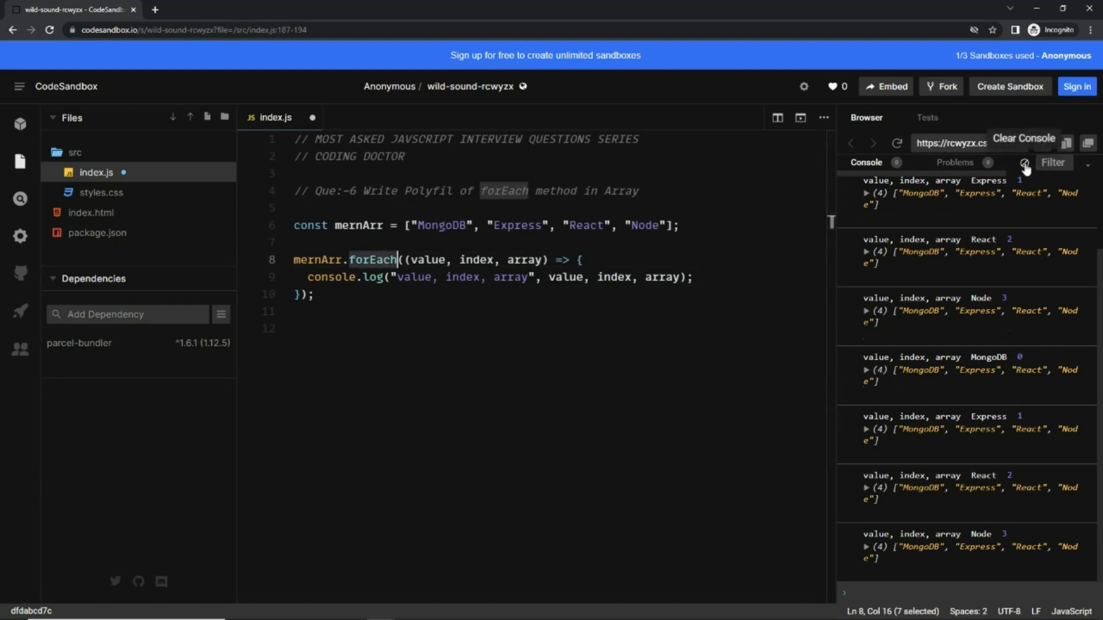
# Step: Clear the console, log Array.prototype's property names, and scroll the expanded 36-name list
pyautogui.click(1025, 163)
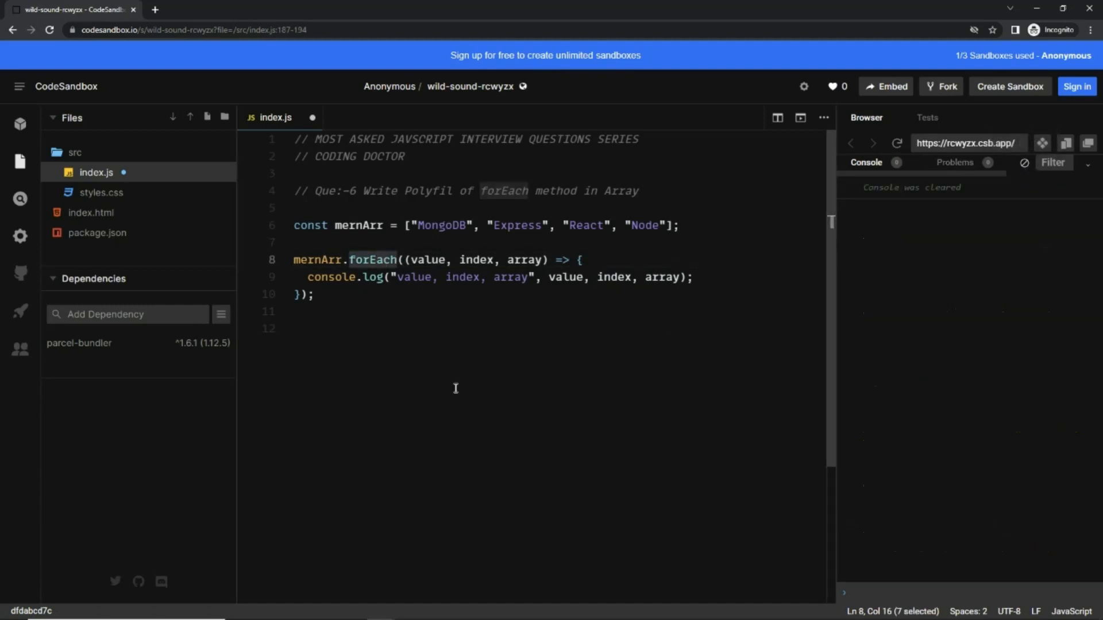
pyautogui.write('console.log(Object.getOwnPropertyNames(Array.prototype));')
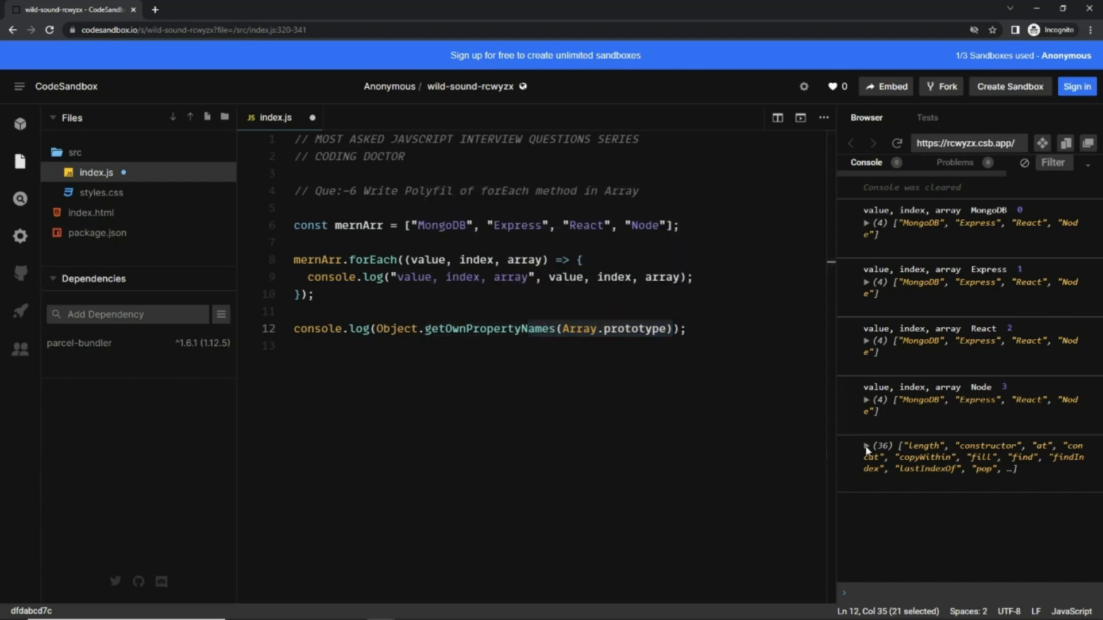
pyautogui.click(867, 447)
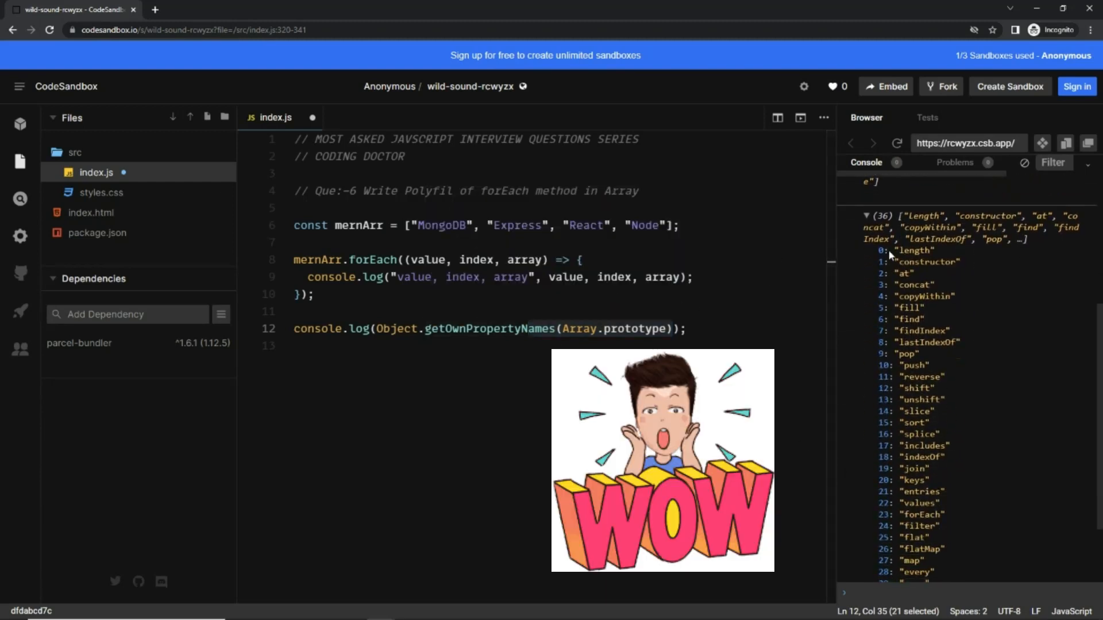
pyautogui.scroll(-3)
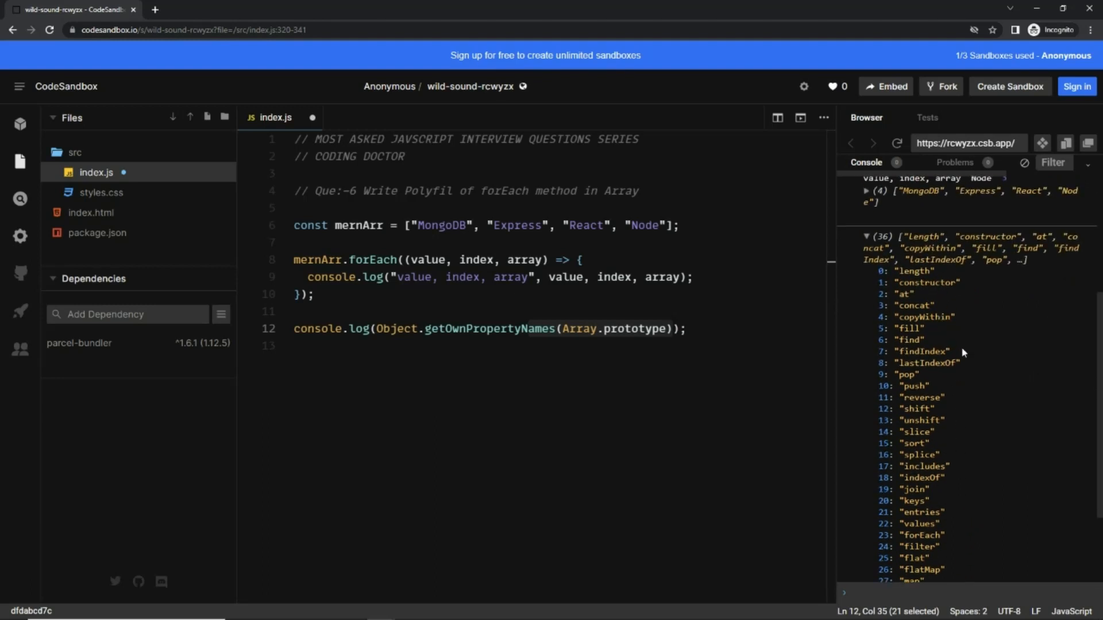
pyautogui.moveTo(943, 320)
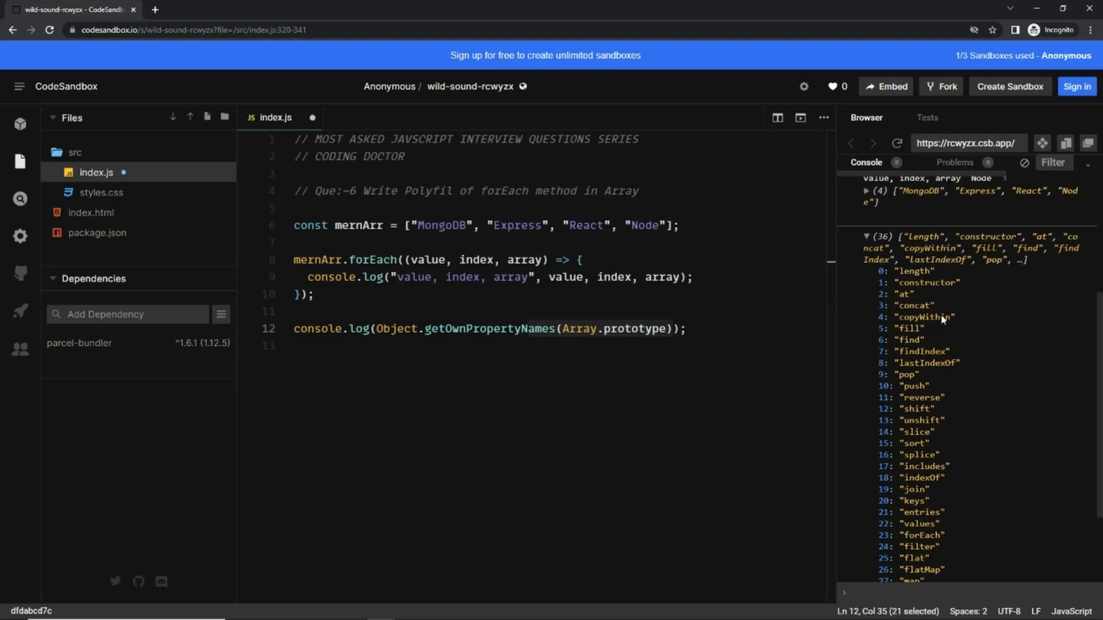
pyautogui.scroll(-3)
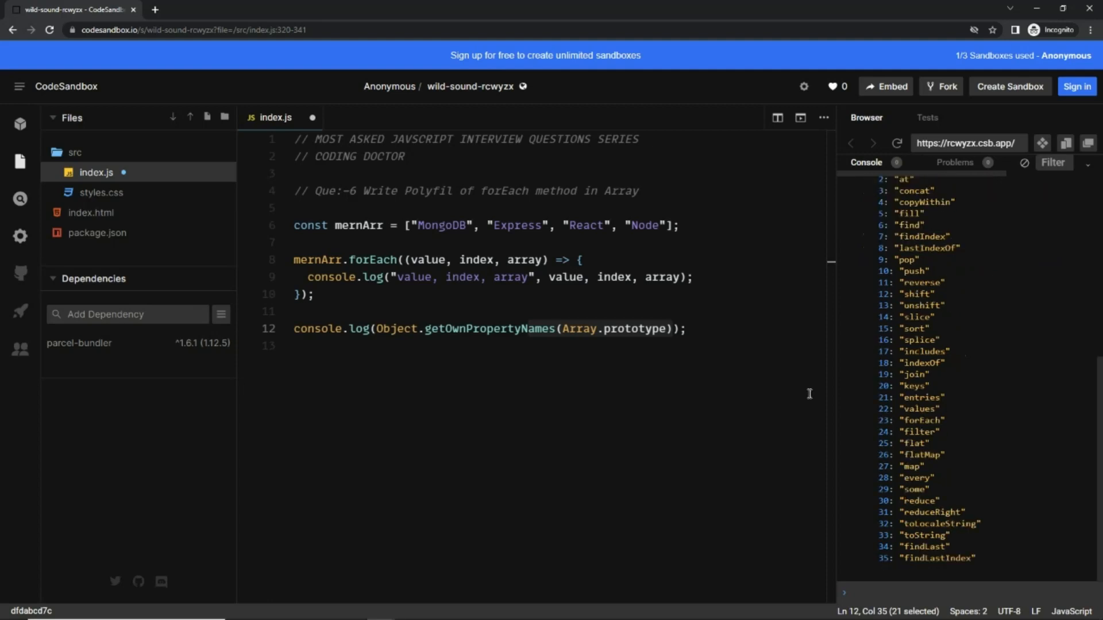
pyautogui.doubleClick(922, 420)
pyautogui.write('myF')
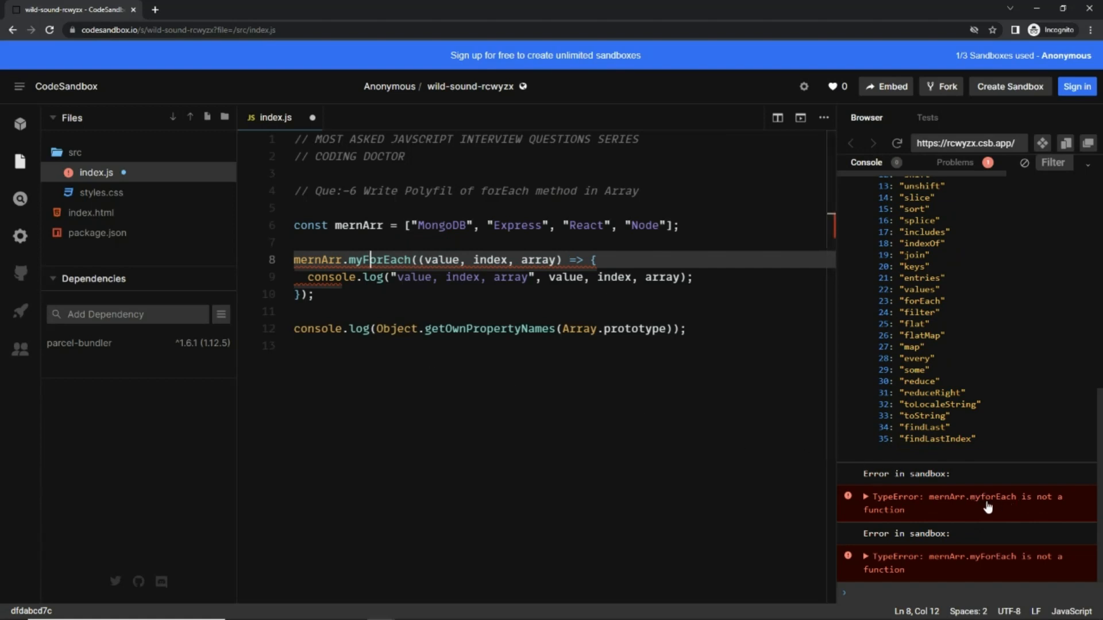
pyautogui.moveTo(989, 455)
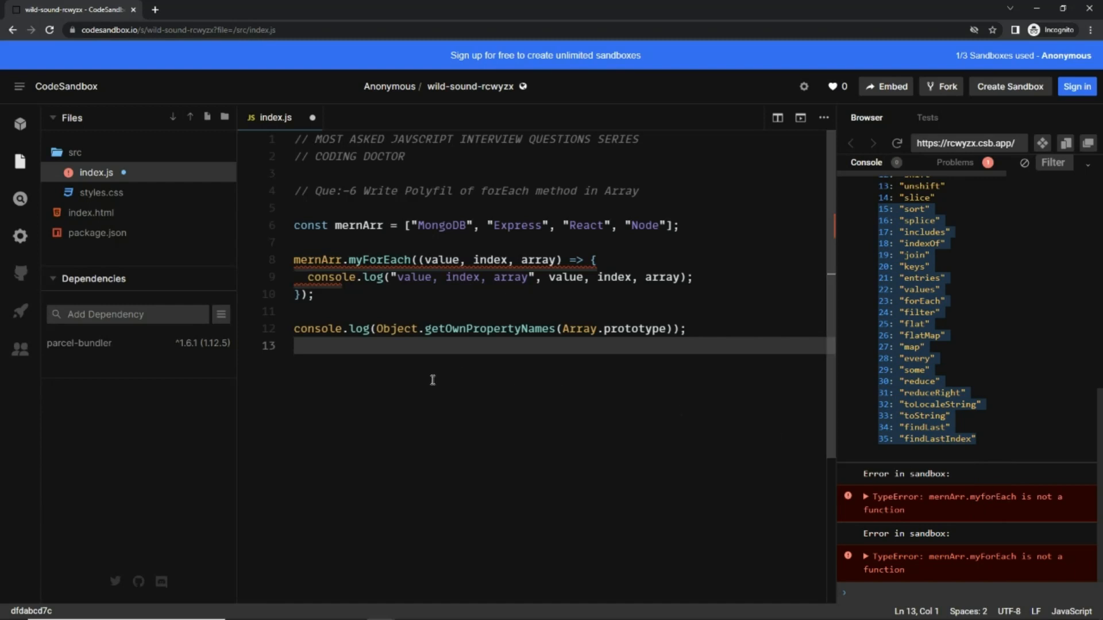
pyautogui.moveTo(436, 411)
pyautogui.write('Array.prototype')
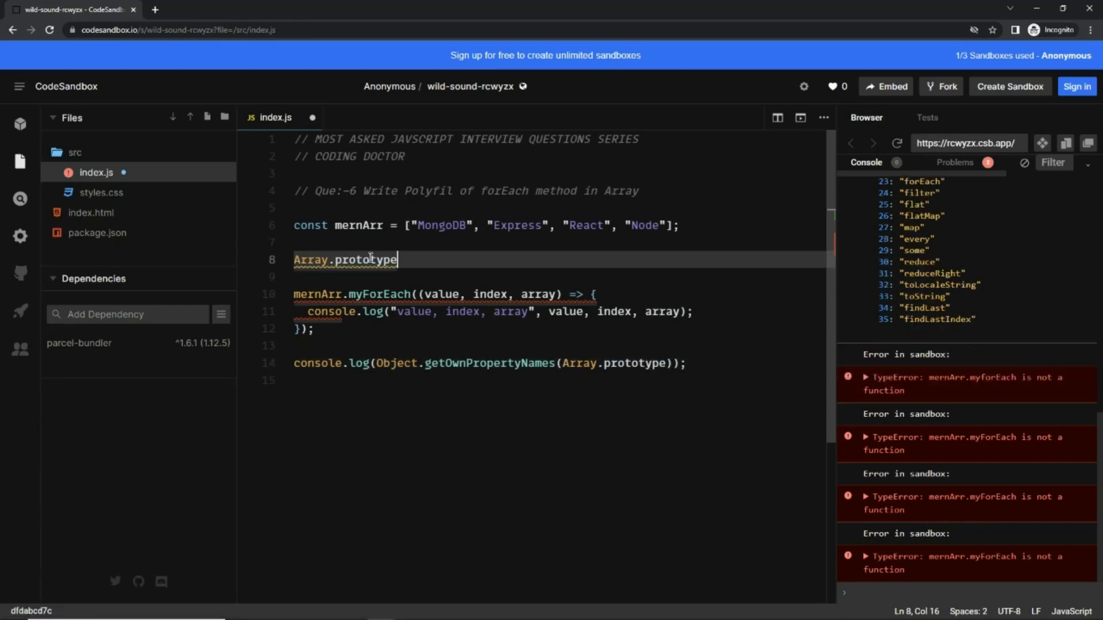
# Step: Define an empty Array.prototype.myForEach = function() {} and comment out the property-names log
pyautogui.write('.m')
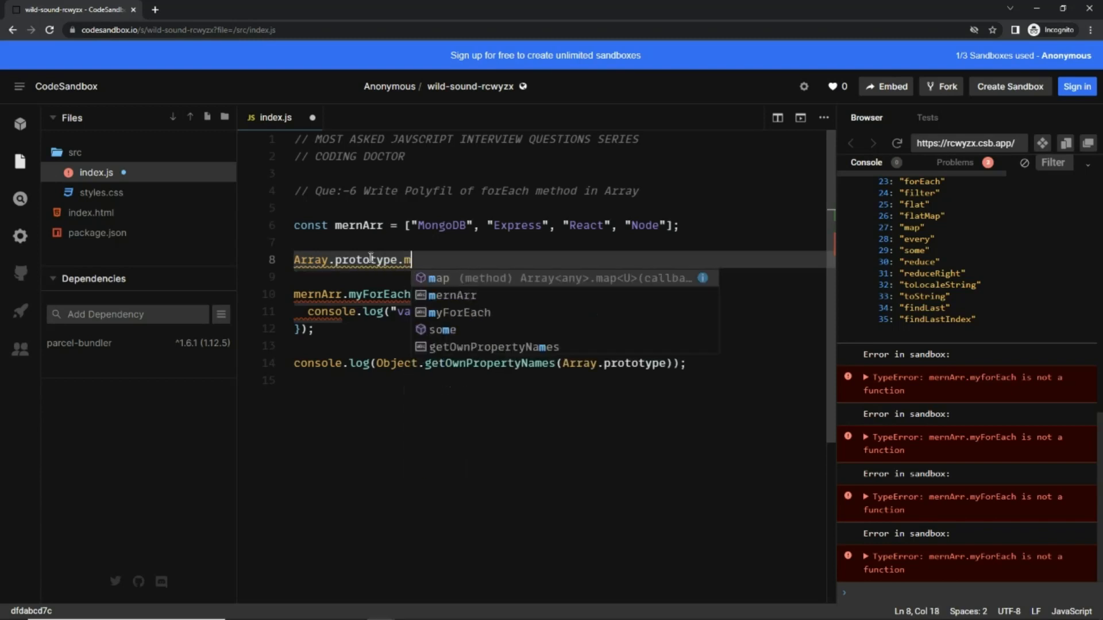
pyautogui.write('yFor')
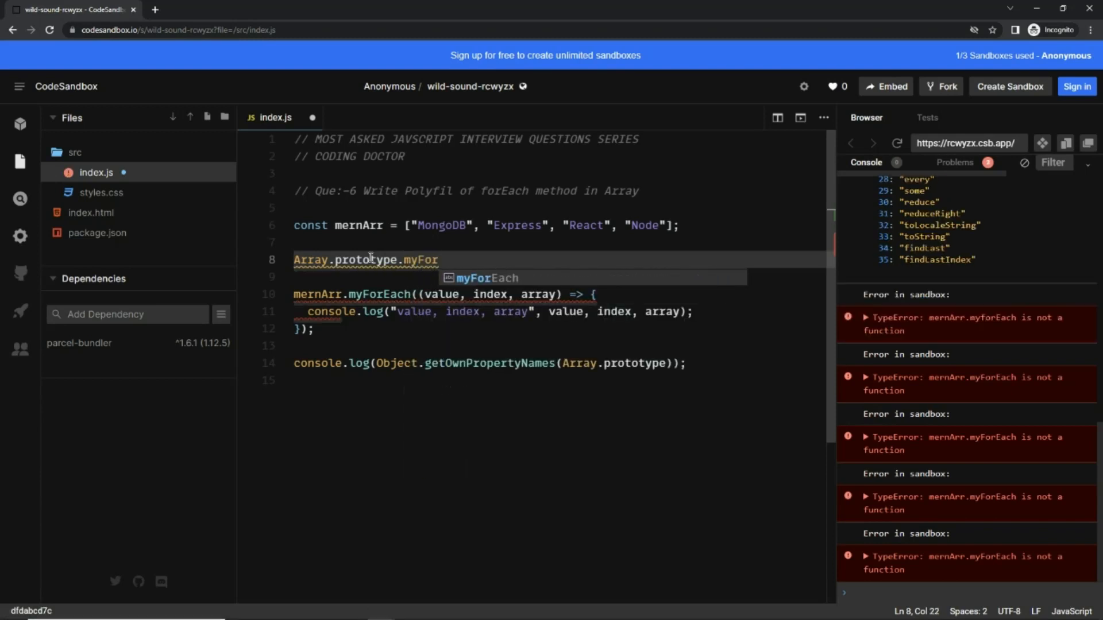
pyautogui.write('Each')
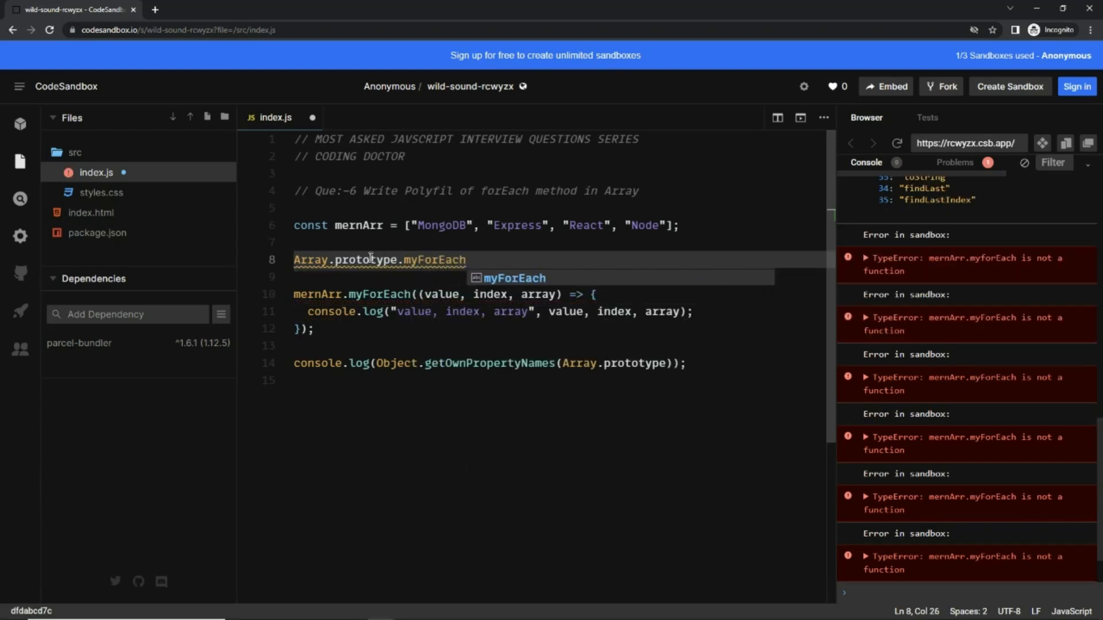
pyautogui.write('= func')
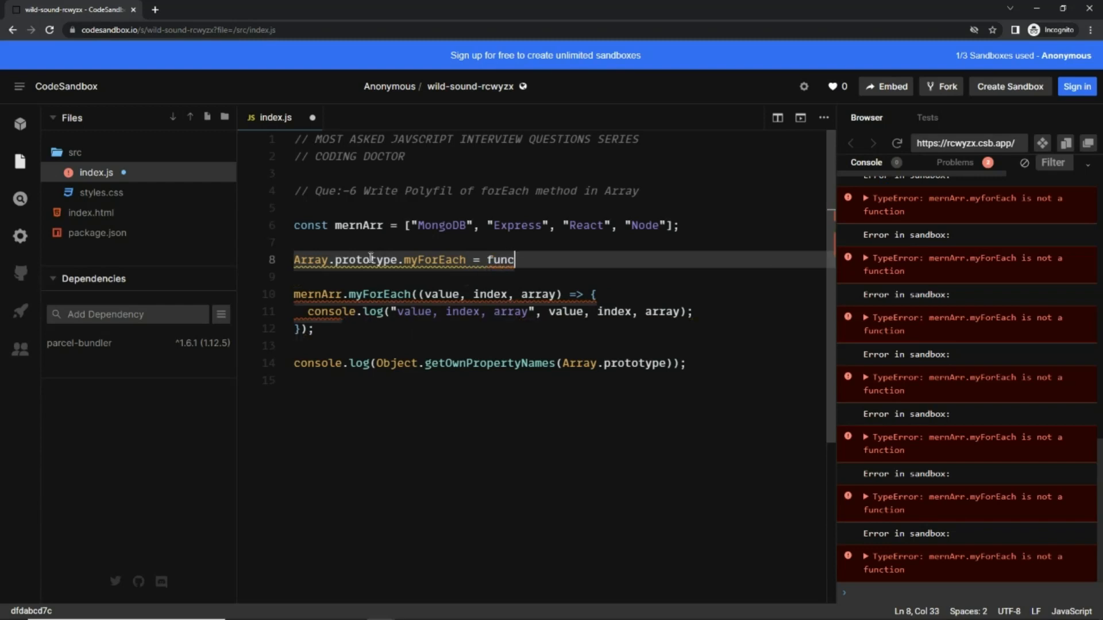
pyautogui.write('tion()')
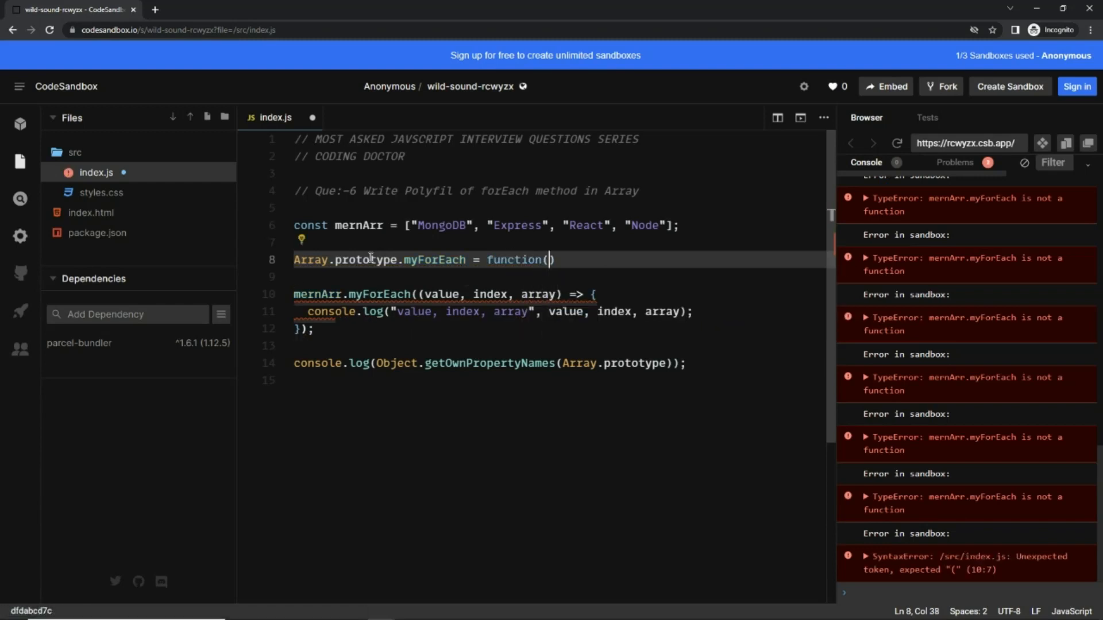
pyautogui.write('{')
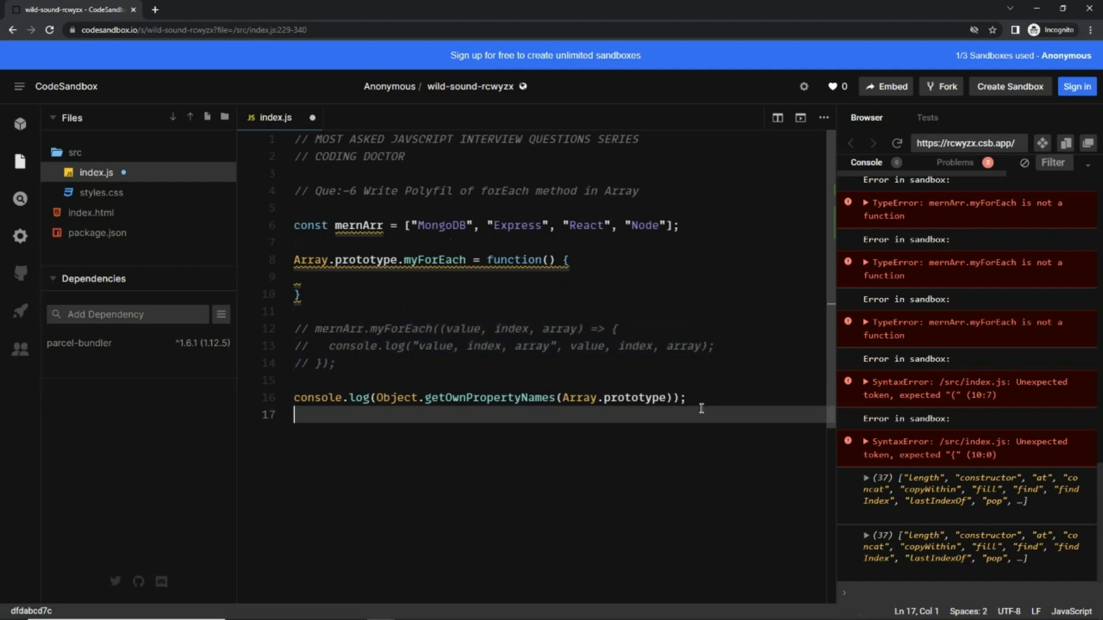
pyautogui.press('ctrl+/')
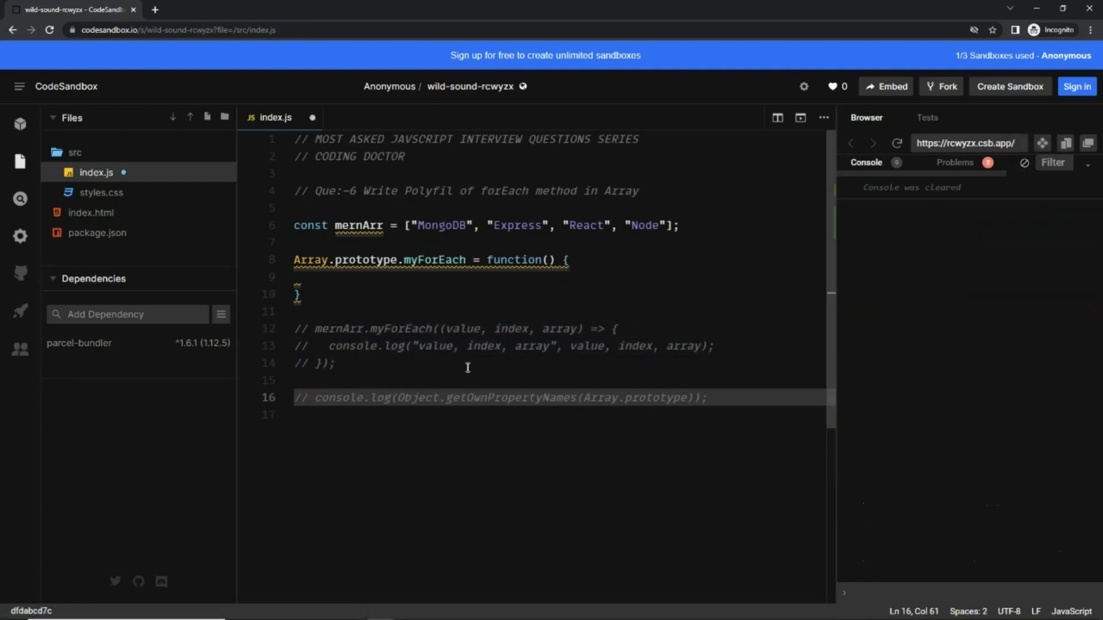
# Step: Review the commented-out usage example and add a callback parameter to myForEach
pyautogui.doubleClick(400, 328)
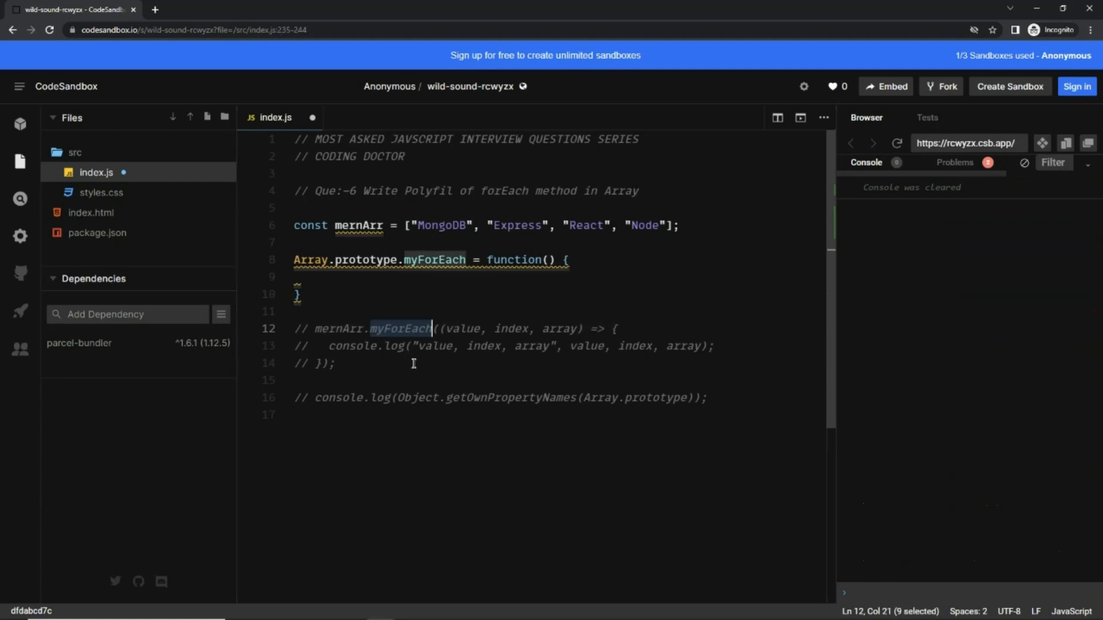
pyautogui.moveTo(436, 329); pyautogui.dragTo(306, 363)
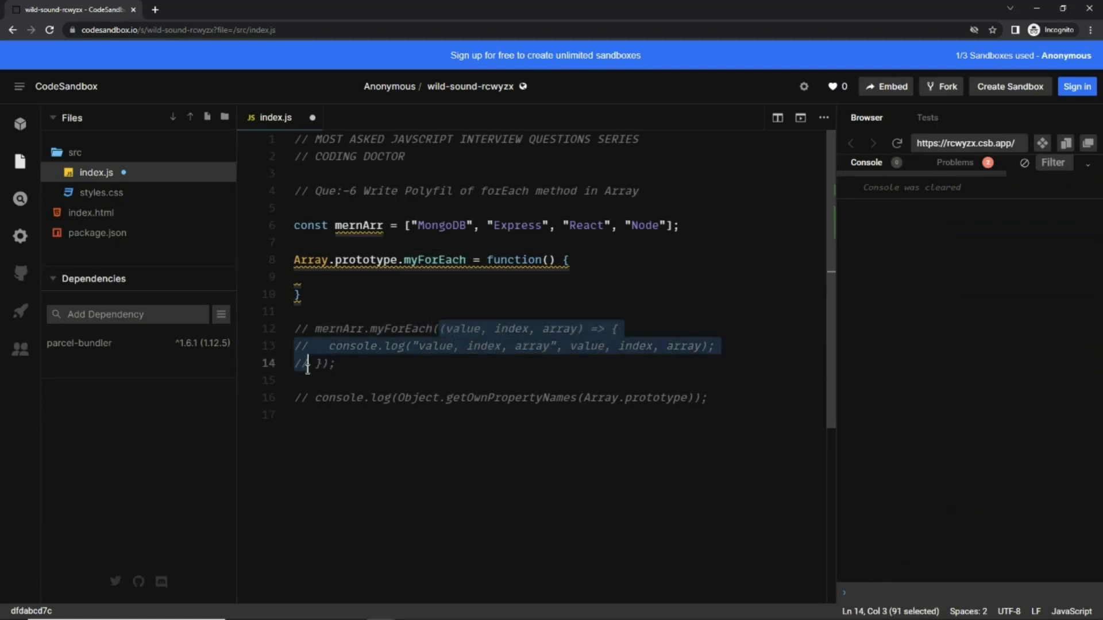
pyautogui.doubleClick(463, 329)
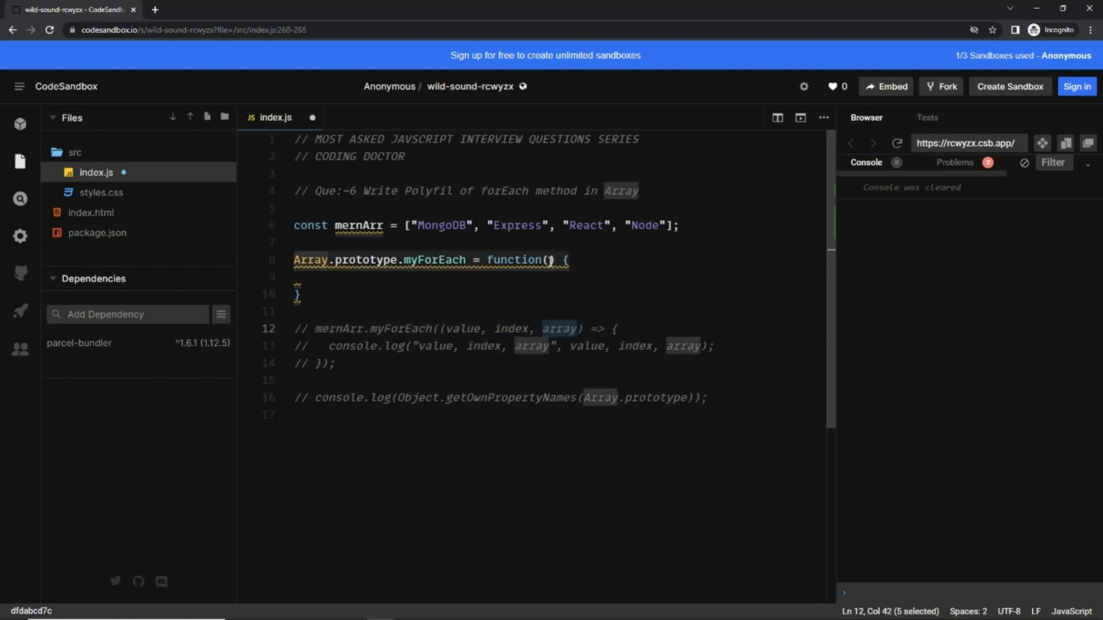
pyautogui.write('callback')
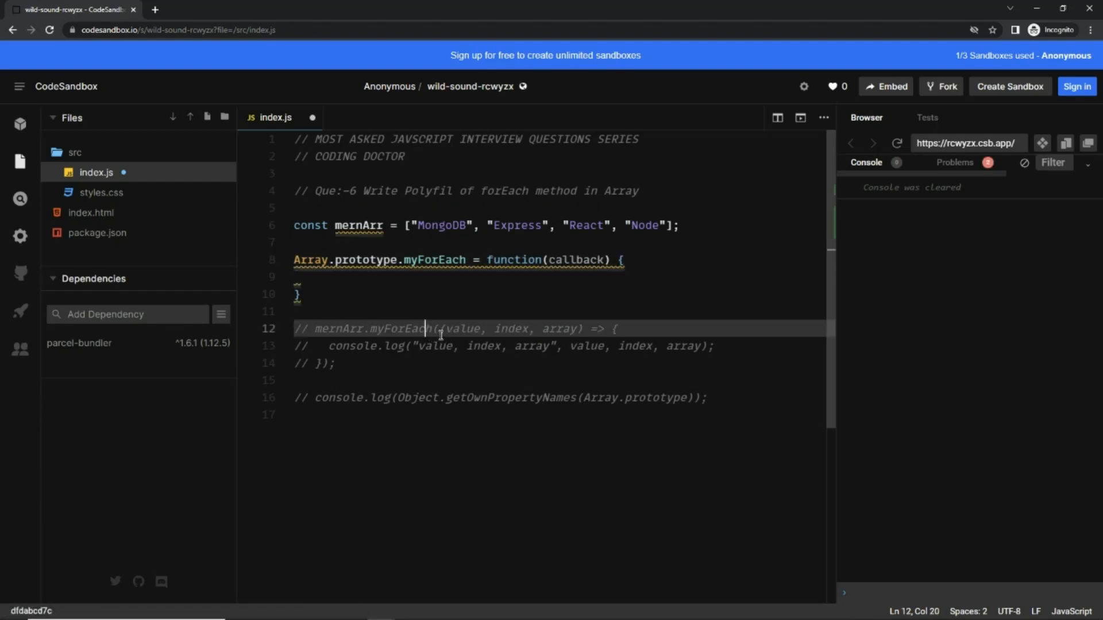
pyautogui.moveTo(435, 328); pyautogui.dragTo(716, 345)
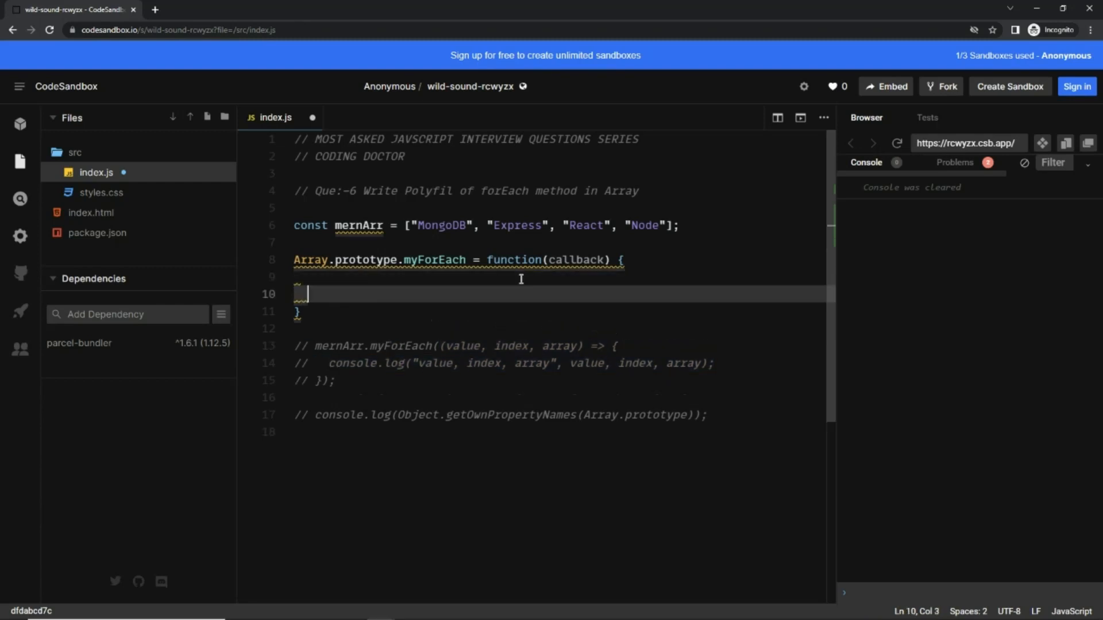
# Step: Write for (let i = 0; i < this.length; i++) {} inside myForEach with a '// this -> mernArr' note
pyautogui.write('for(')
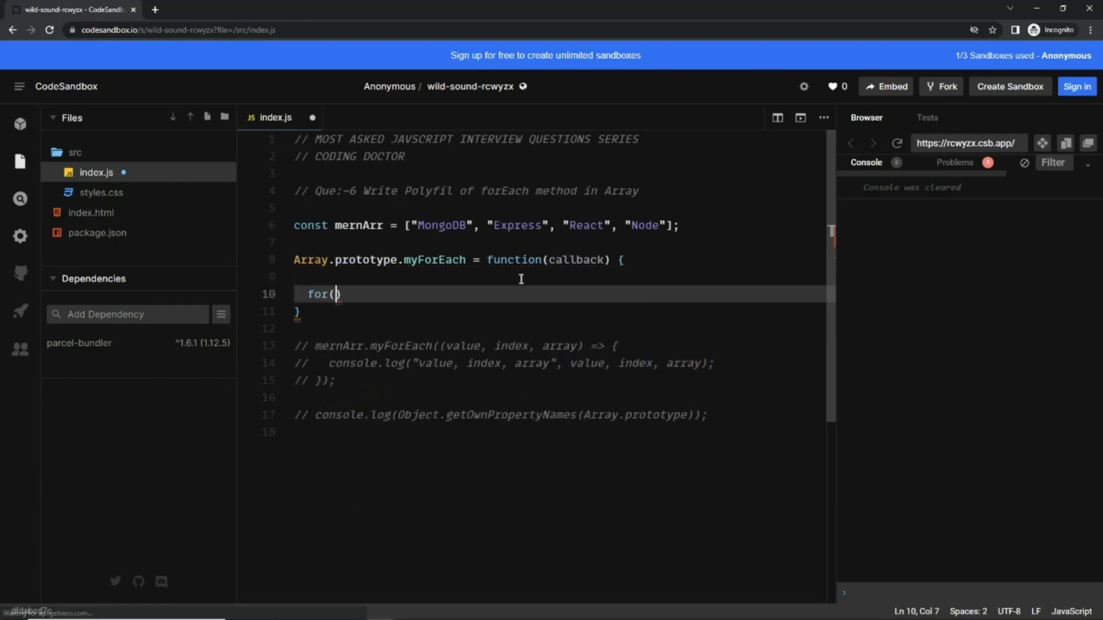
pyautogui.write('let i')
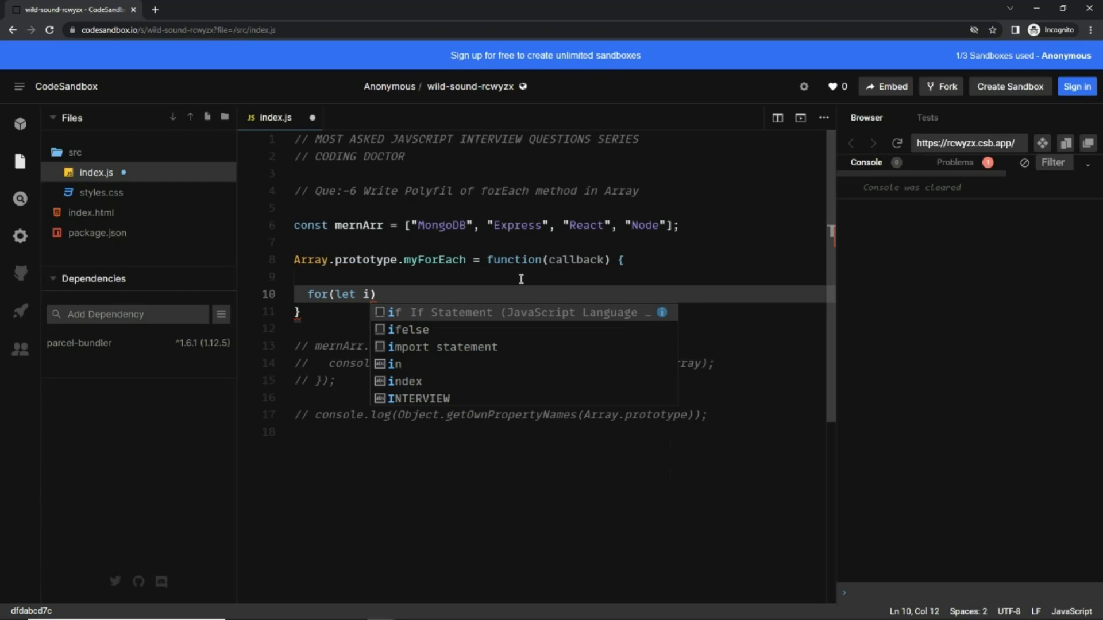
pyautogui.write('= 0;')
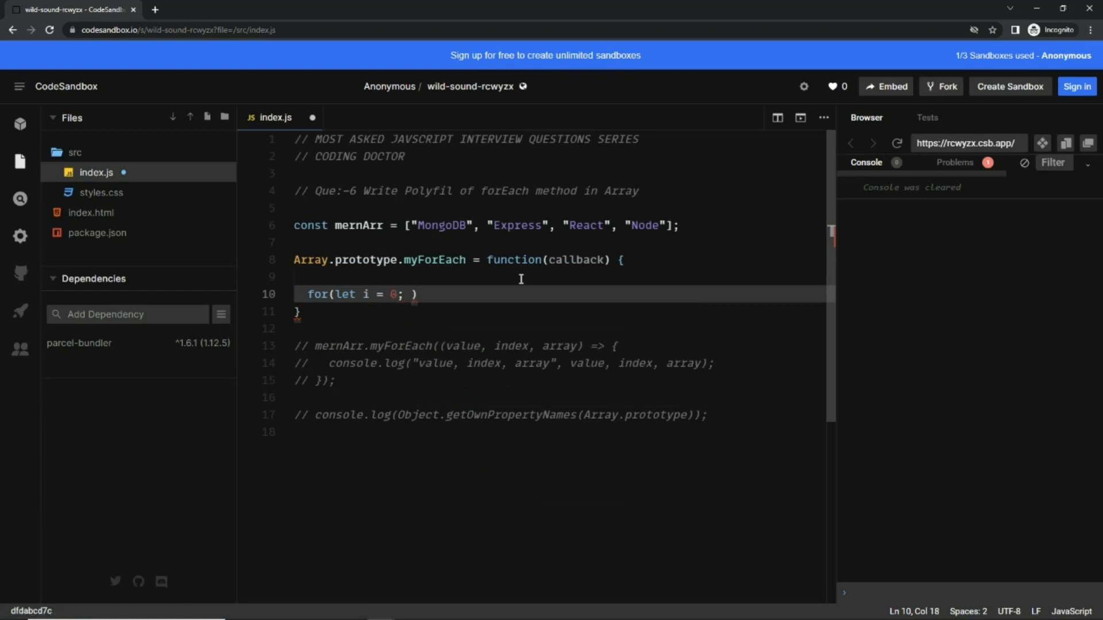
pyautogui.write('i <')
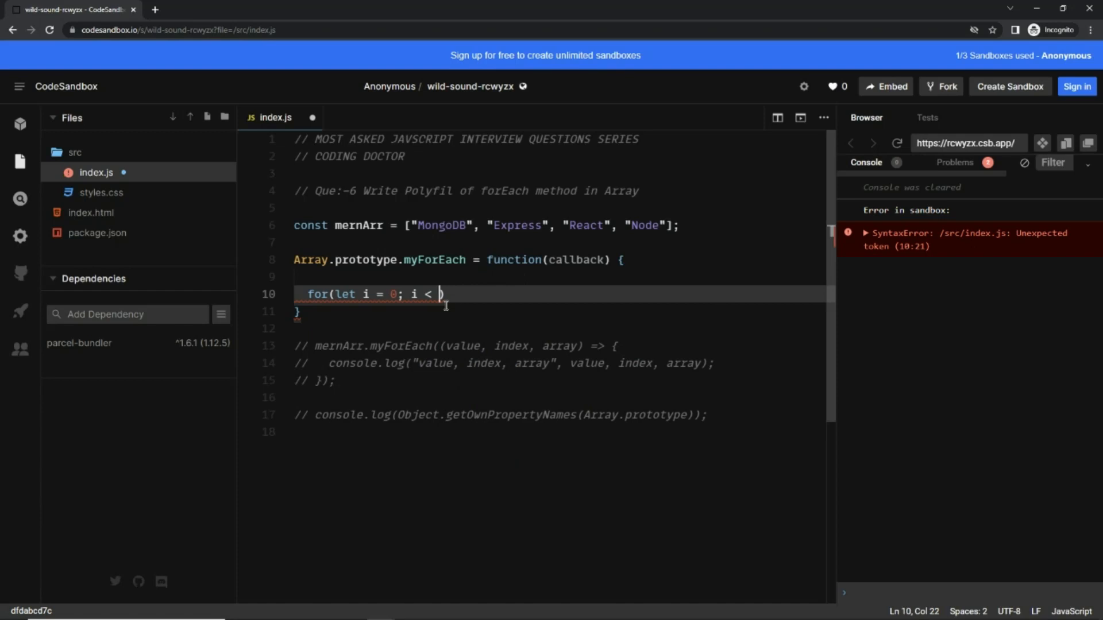
pyautogui.moveTo(378, 352)
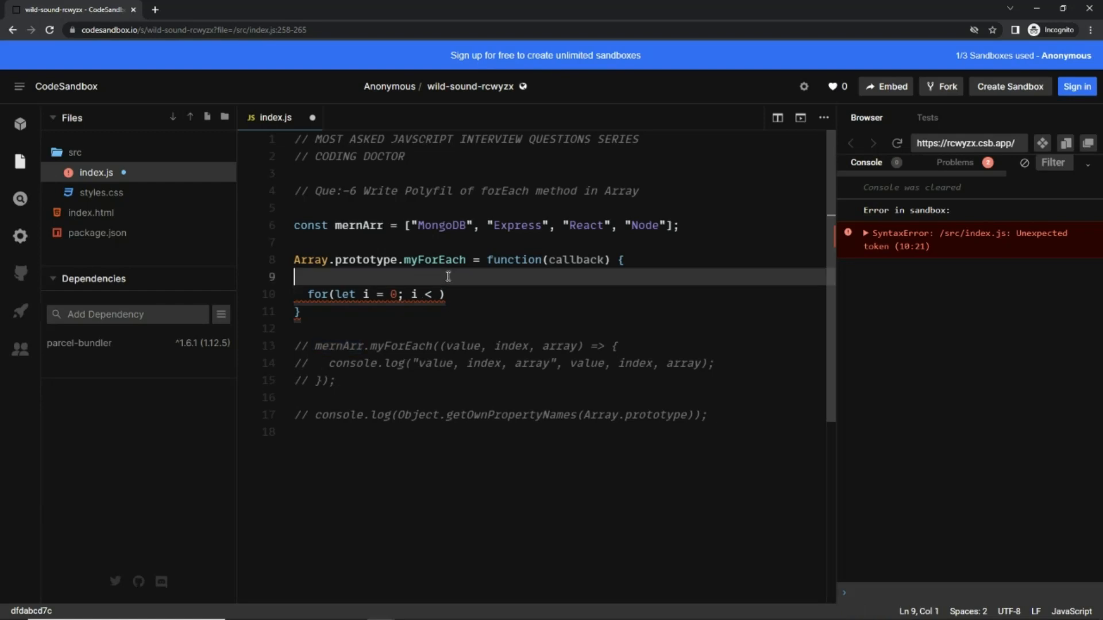
pyautogui.write('// this ->')
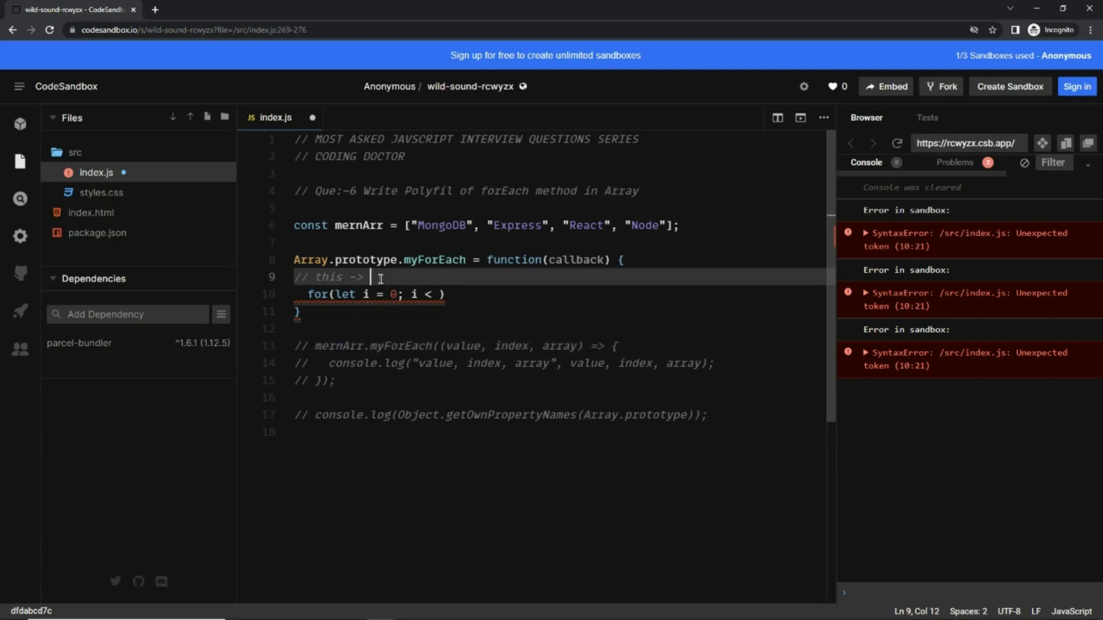
pyautogui.write('mernArr')
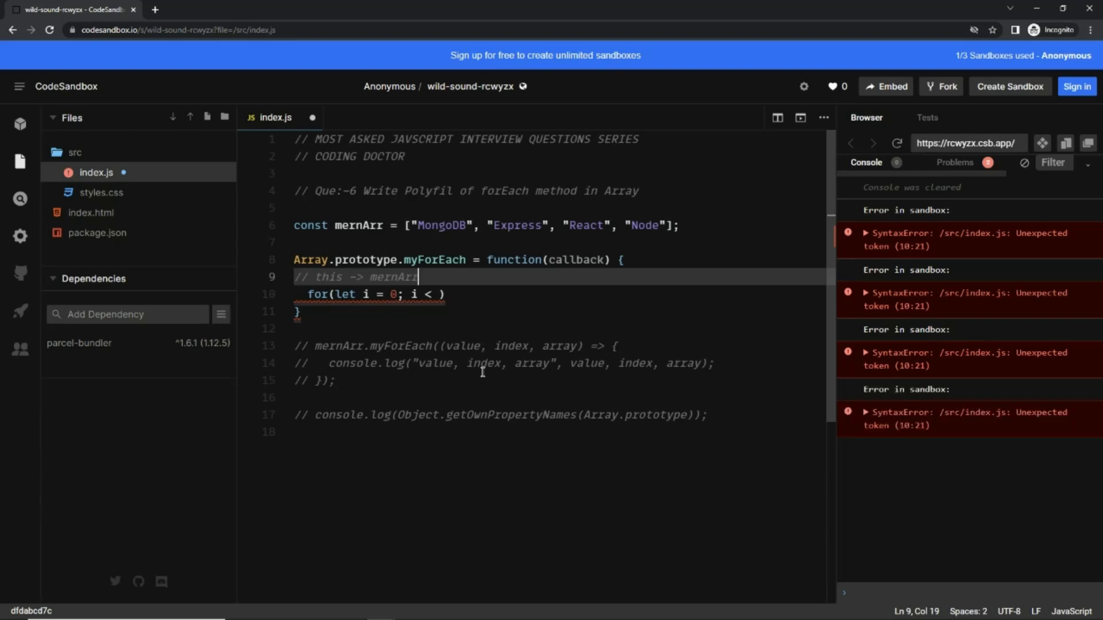
pyautogui.write('this')
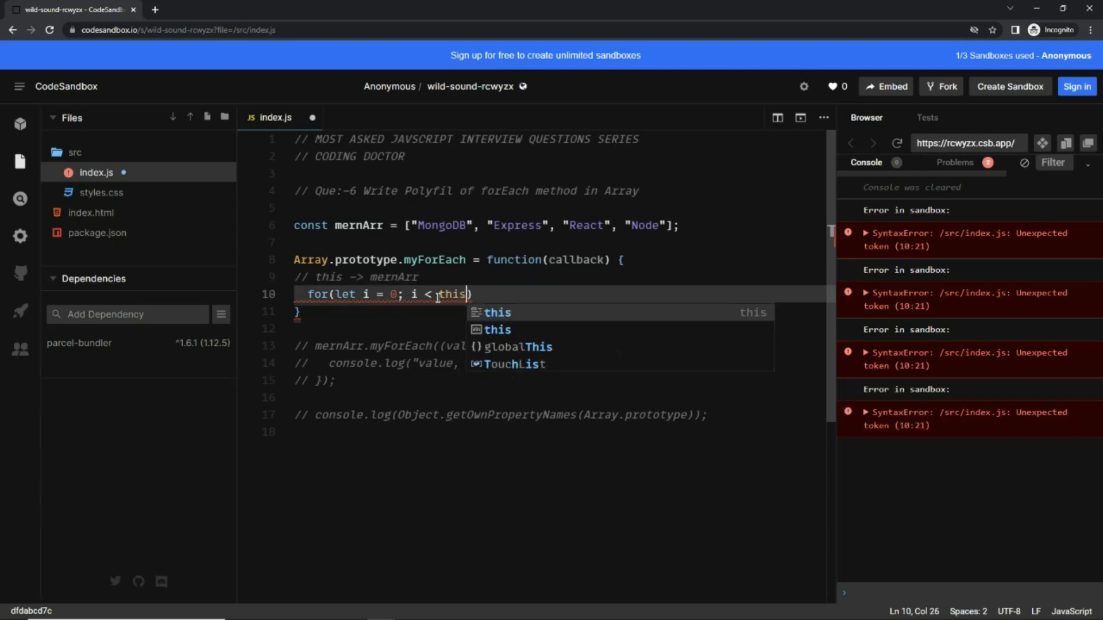
pyautogui.write('.length')
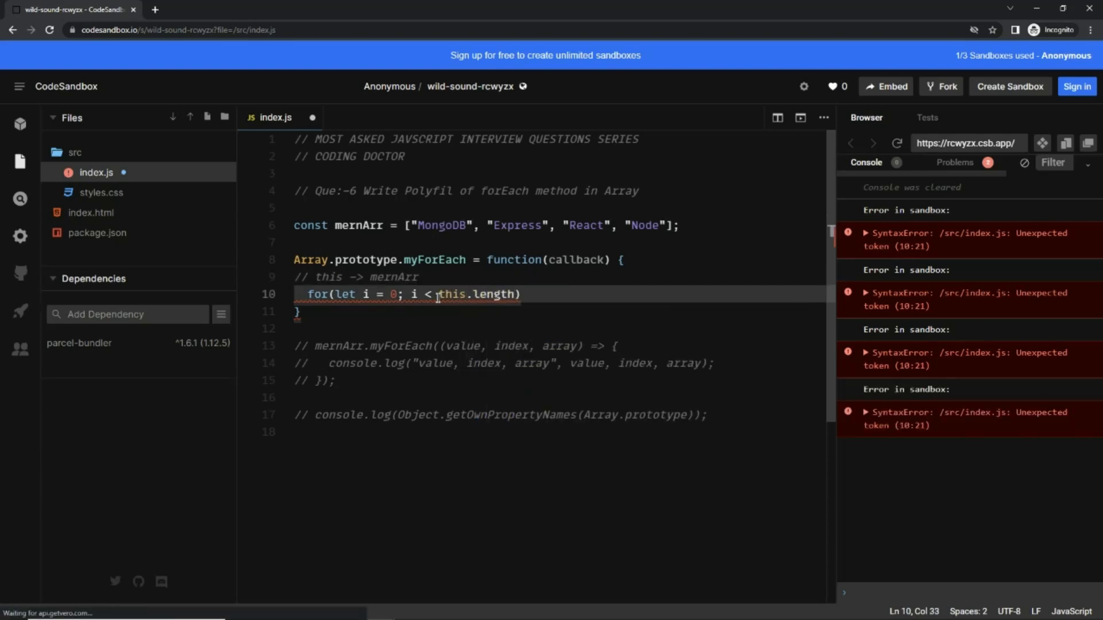
pyautogui.write('; i++')
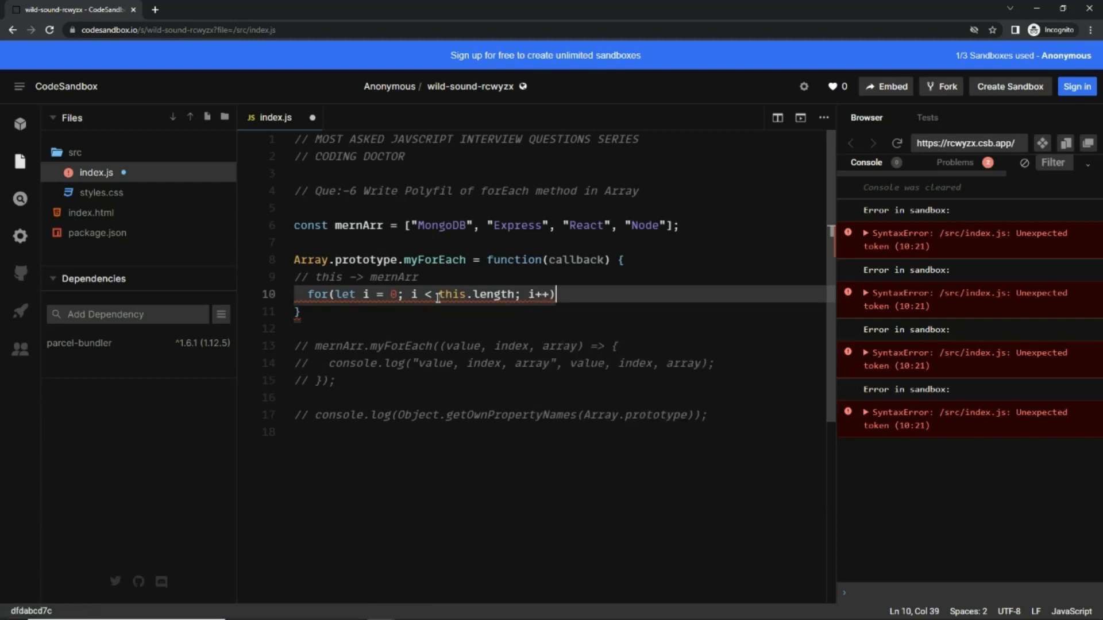
pyautogui.write('{')
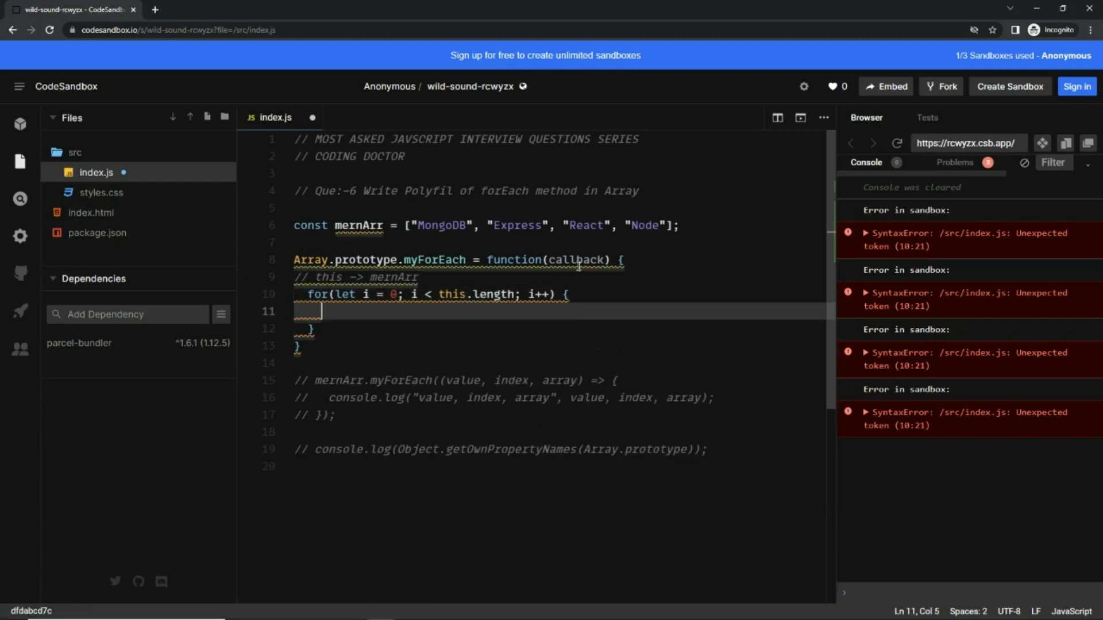
# Step: Add a callback(value, index, array) call inside the loop
pyautogui.write('callback')
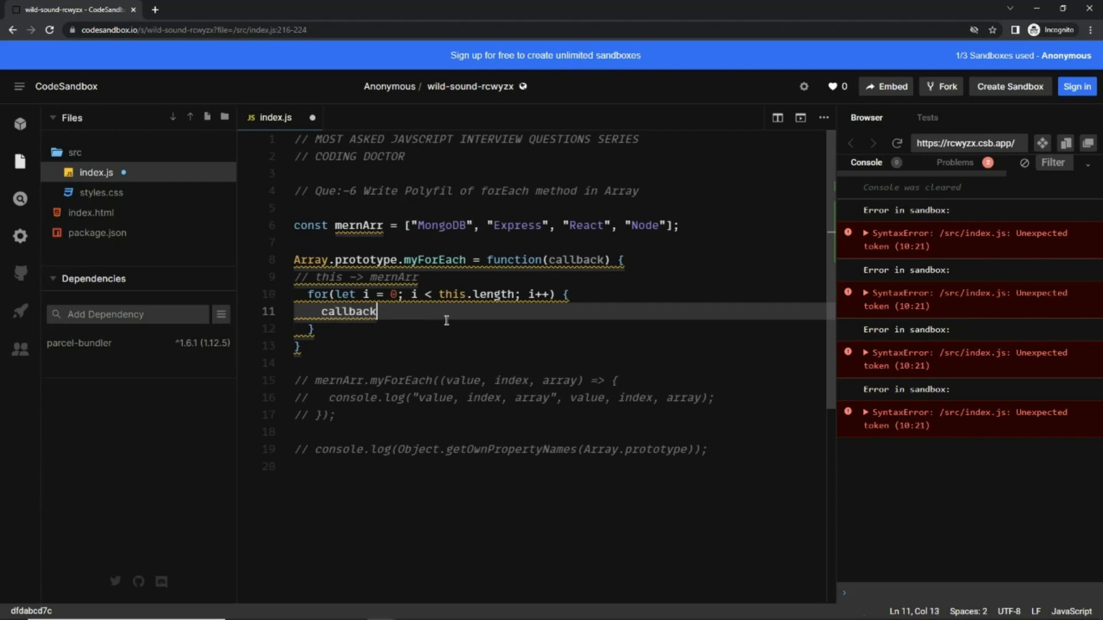
pyautogui.write('()')
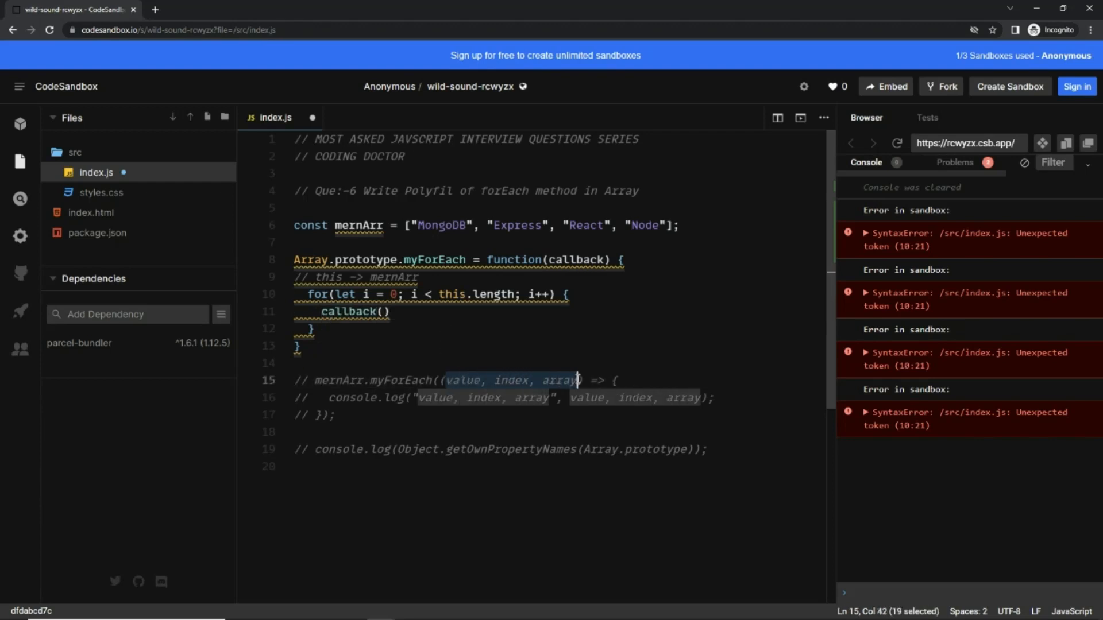
pyautogui.click(383, 312)
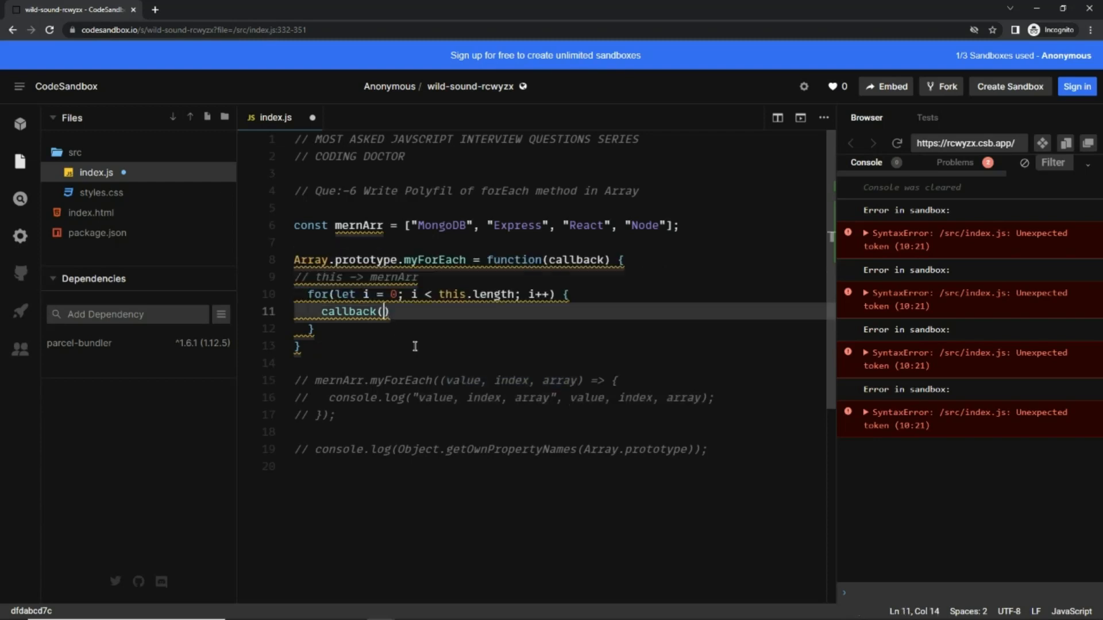
pyautogui.write('value, index, array')
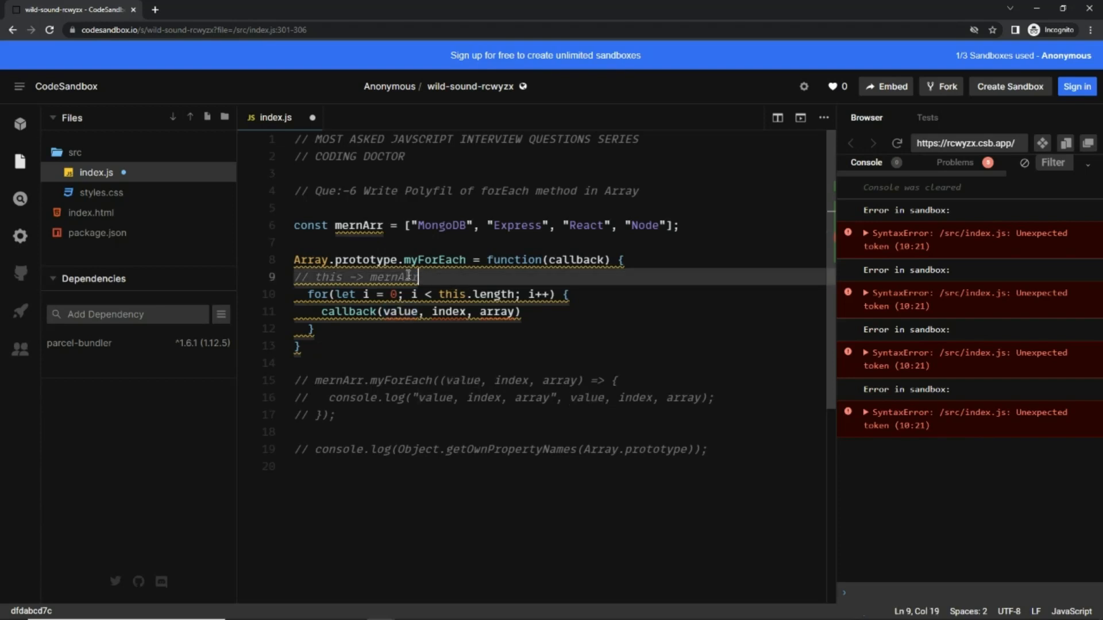
# Step: Change the callback arguments to this[i], i and this
pyautogui.doubleClick(399, 311)
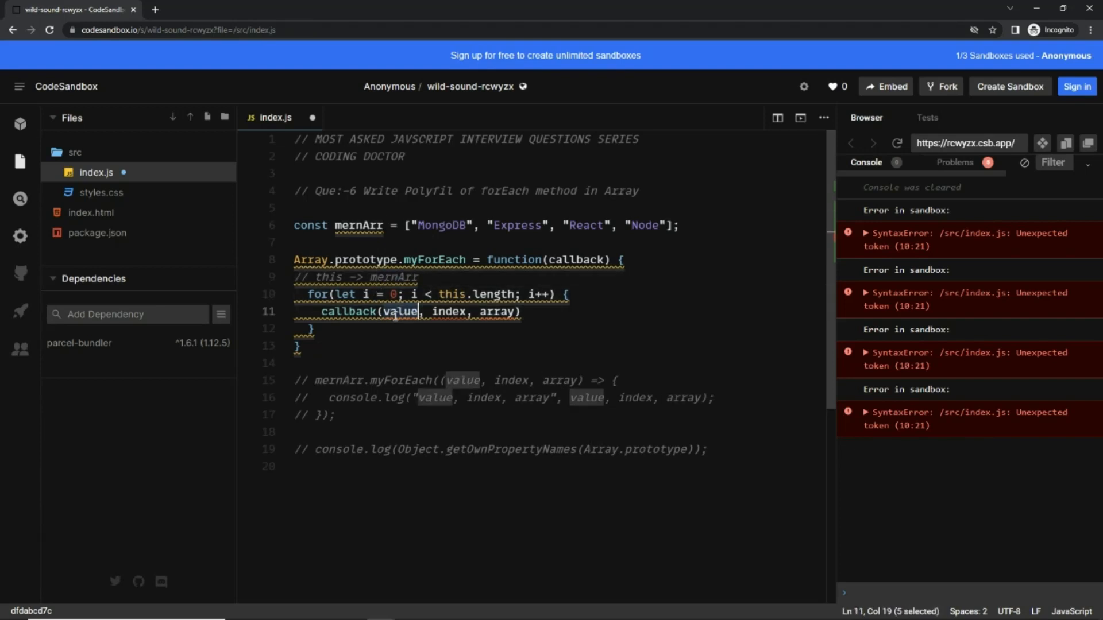
pyautogui.write('this[')
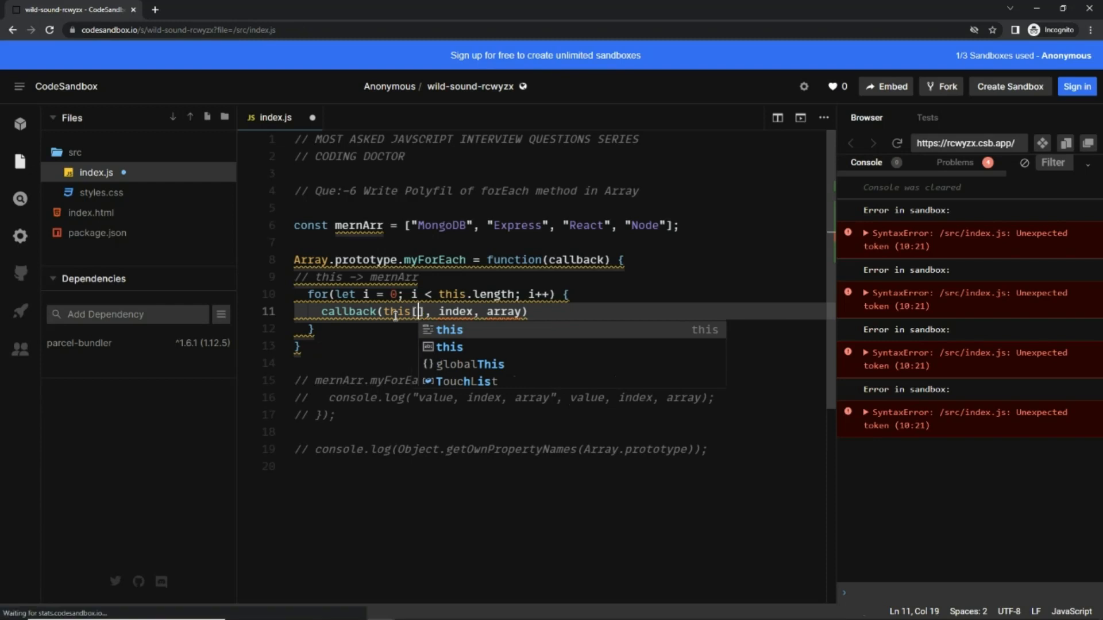
pyautogui.write('i')
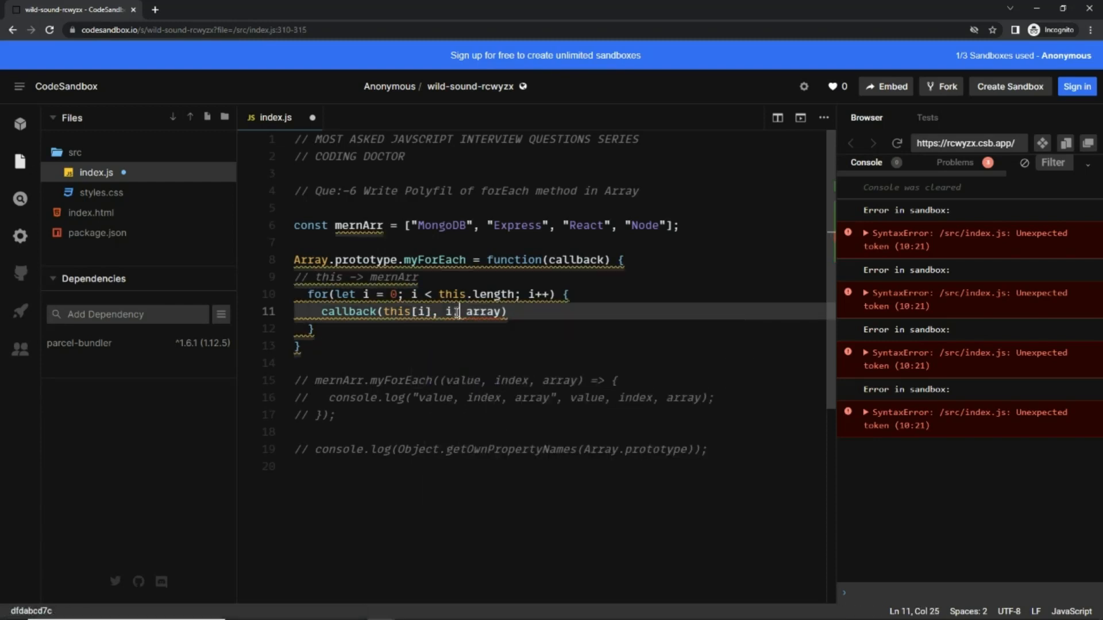
pyautogui.write('this')
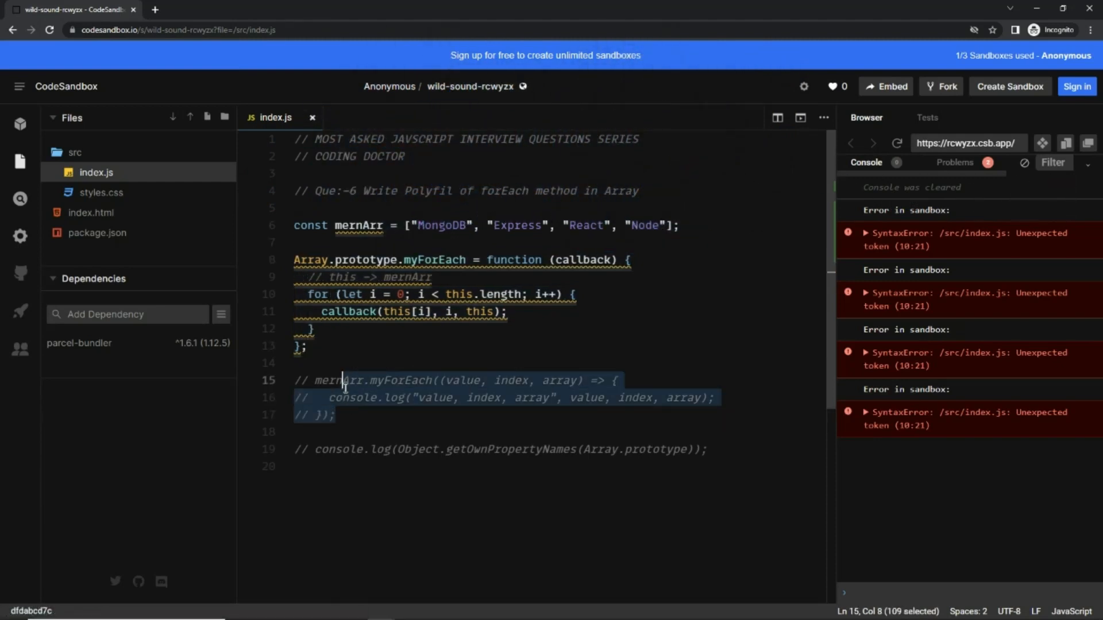
pyautogui.click(350, 415)
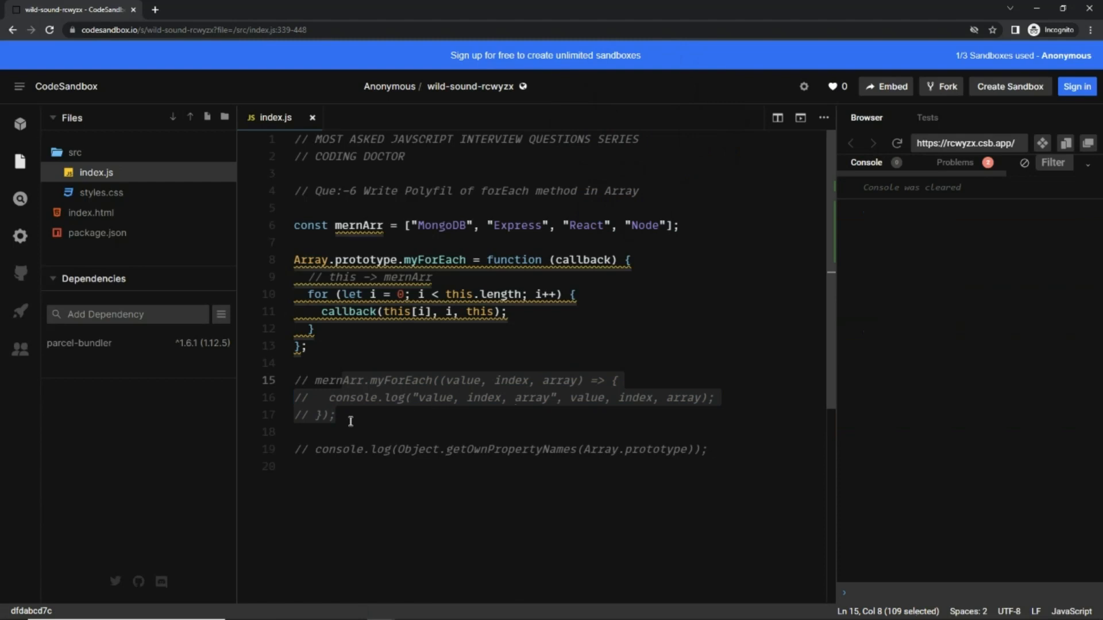